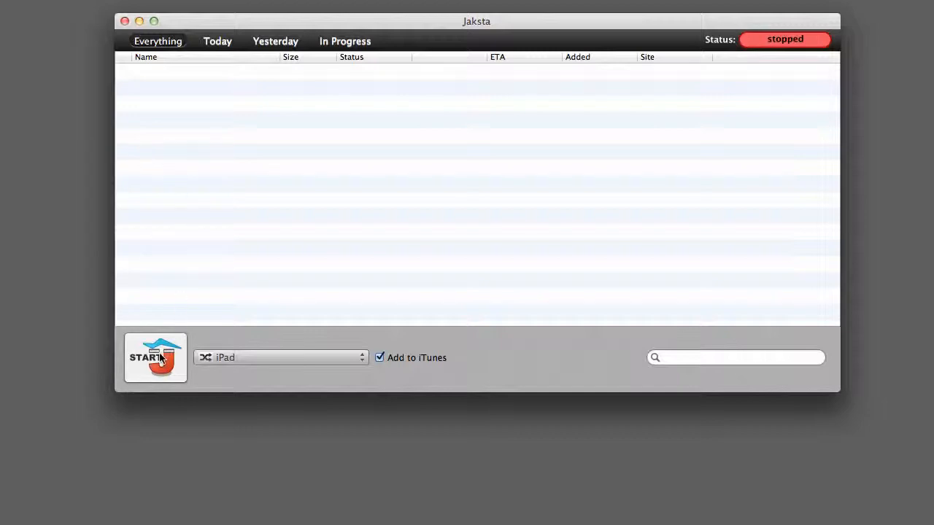
Start Jaksta monitoring and set the conversion target to iPad, keeping Add to iTunes checked.
{"action": "left_click", "coordinate": [155, 358]}
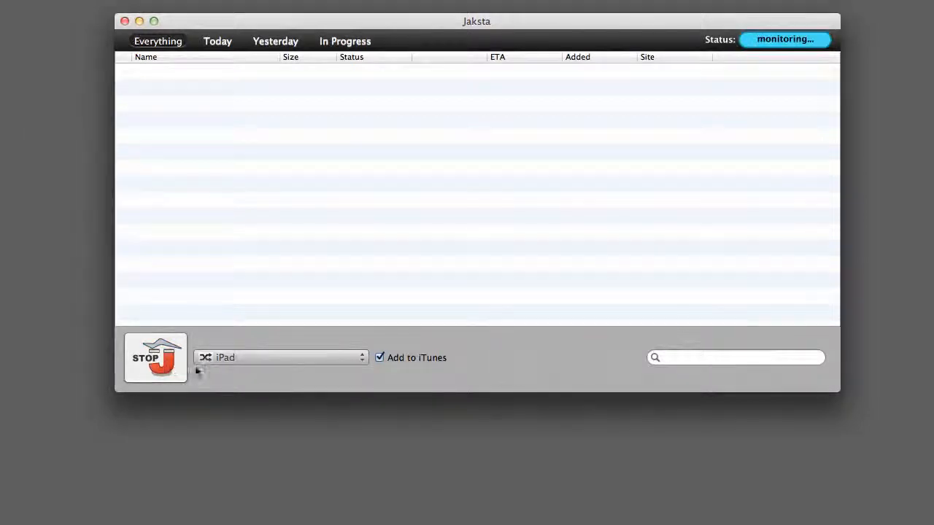
{"action": "left_click", "coordinate": [281, 357]}
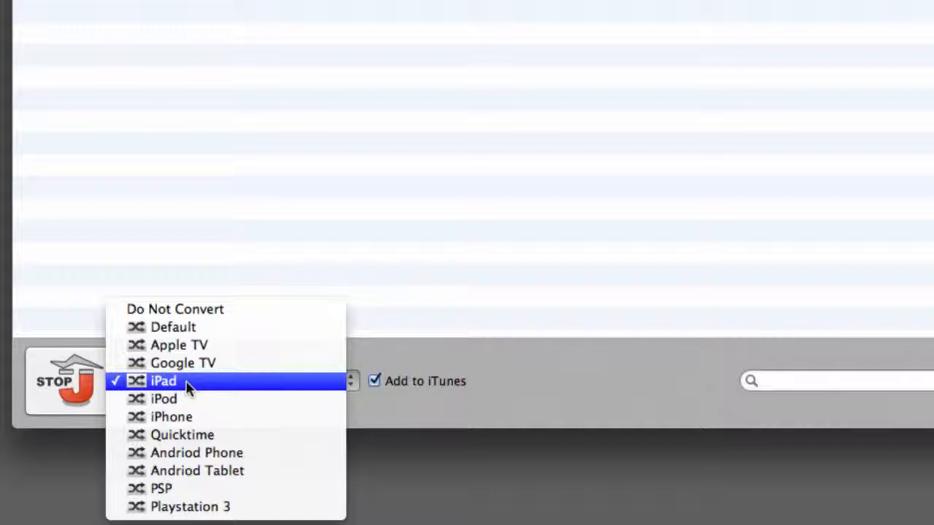
{"action": "left_click", "coordinate": [163, 381]}
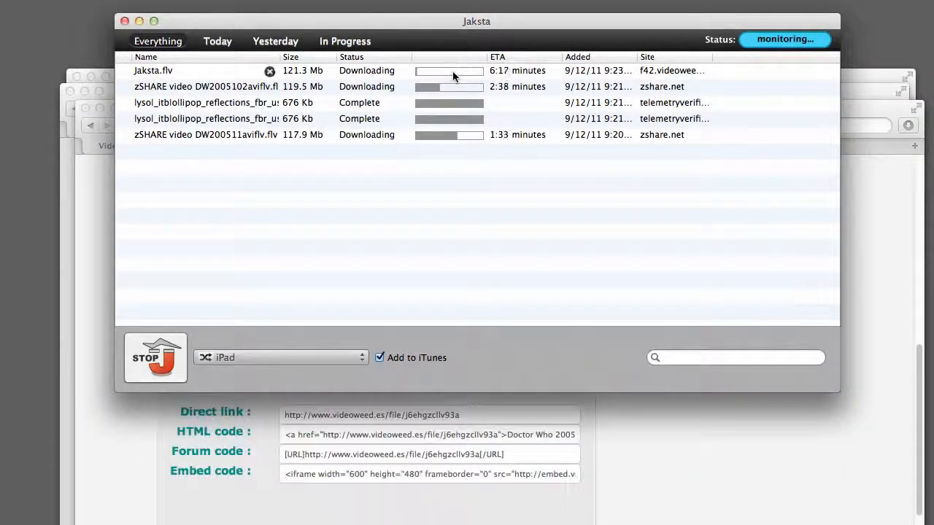
{"action": "mouse_move", "coordinate": [420, 256]}
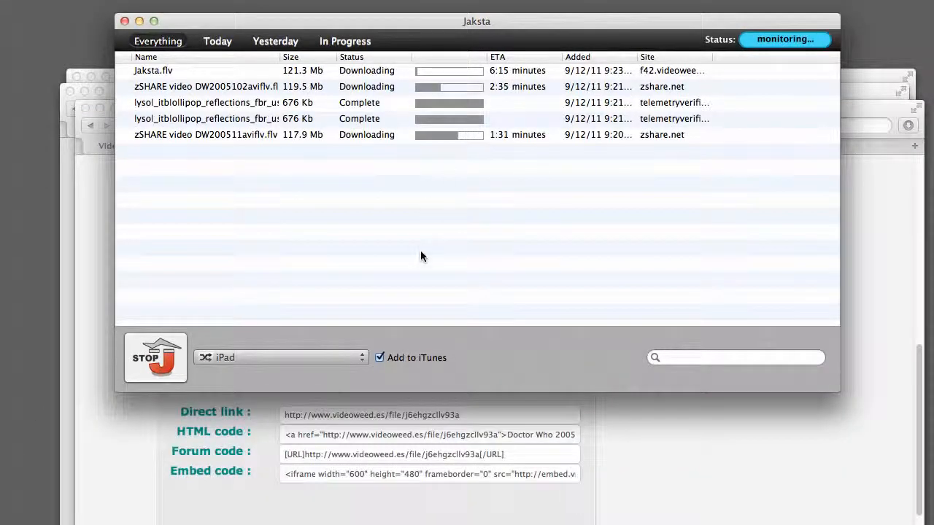
Right-click a watchseries.eu episode link to open another Doctor Who stream, such as 1x04.
{"action": "right_click", "coordinate": [163, 279]}
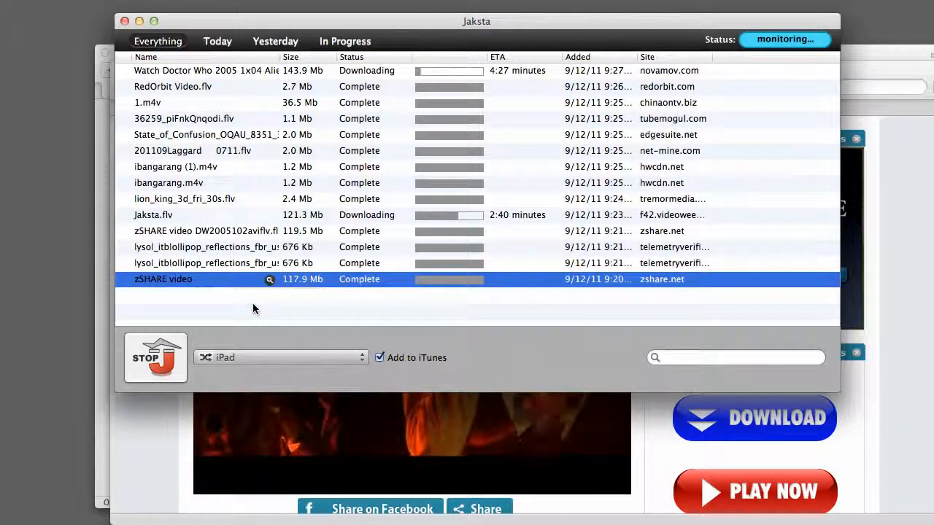
{"action": "double_click", "coordinate": [163, 278]}
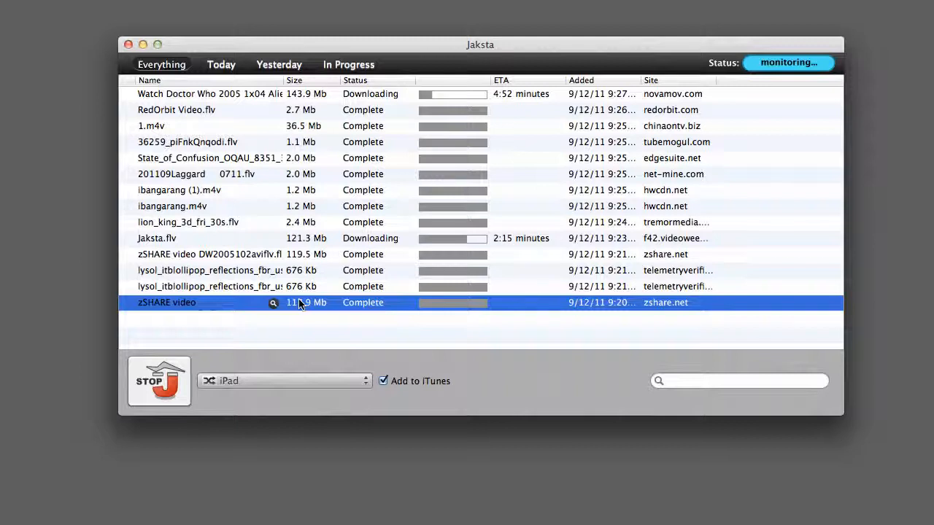
{"action": "mouse_move", "coordinate": [175, 312]}
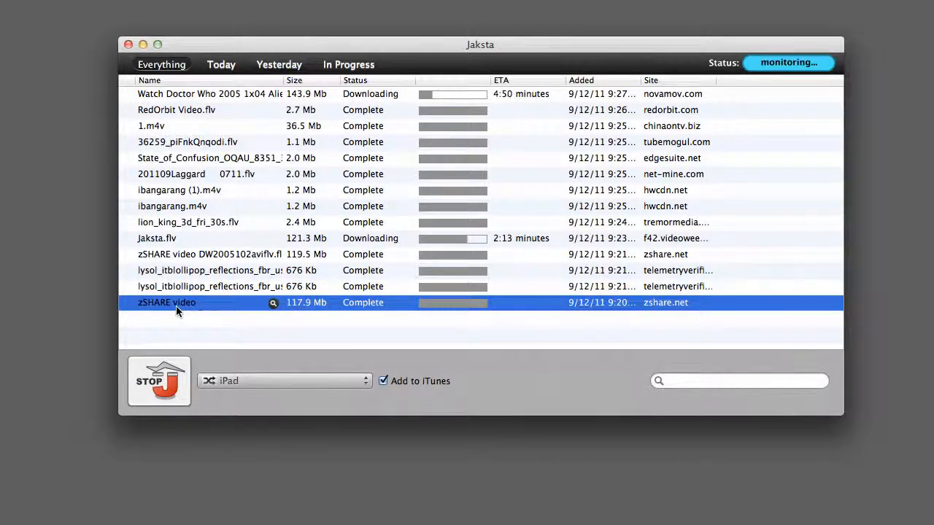
Right-click the finished 117.9 Mb zSHARE download row to show its options.
{"action": "right_click", "coordinate": [175, 302]}
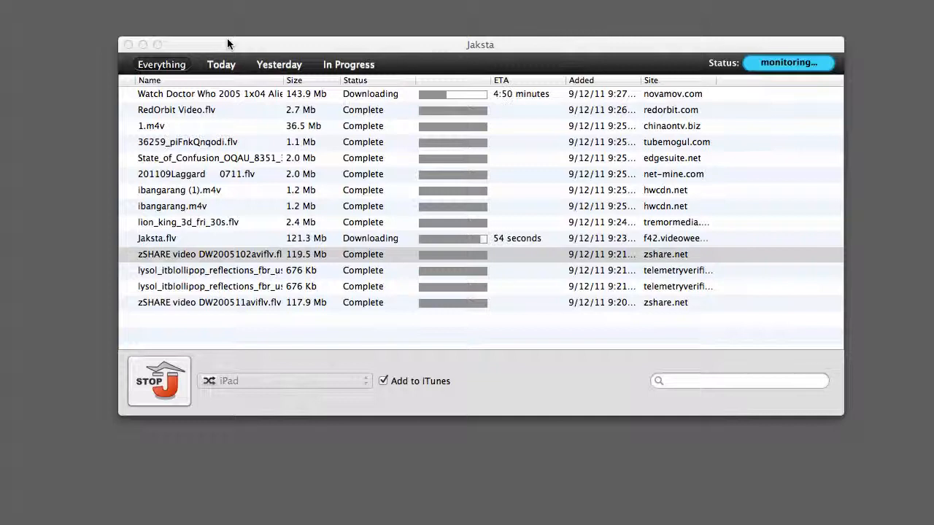
{"action": "mouse_move", "coordinate": [261, 166]}
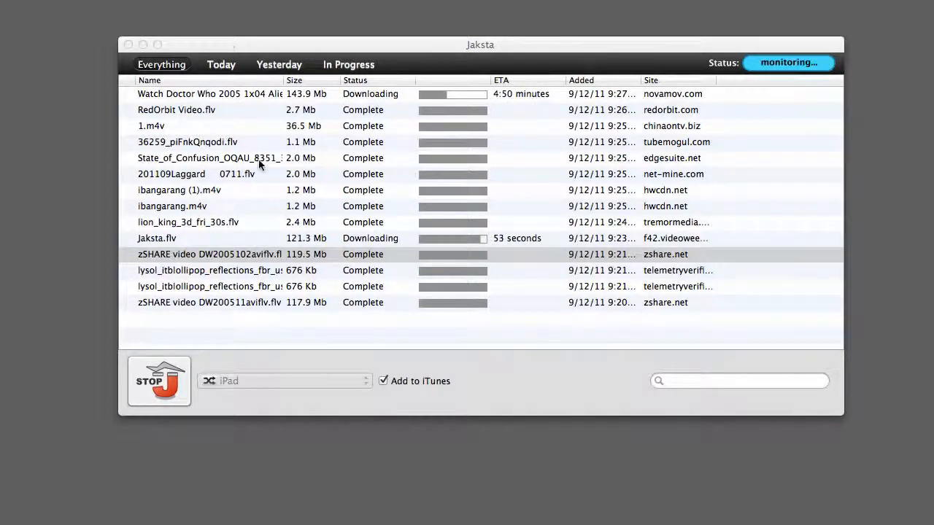